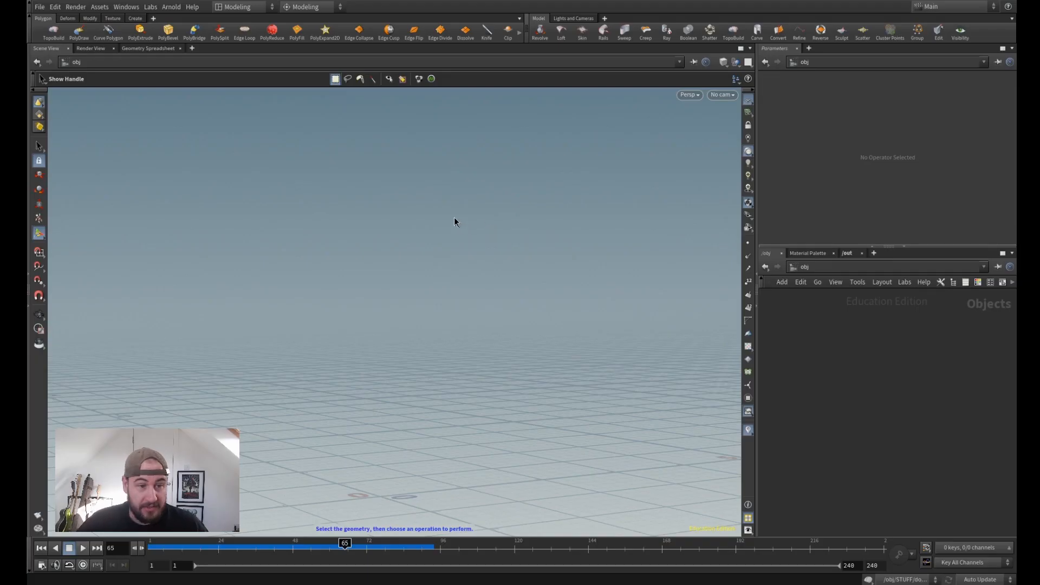
# - Import the HEAD .obj from FXStudyKit_0.1Scale/ForGumroad and bring the head node into view
pyautogui.click(39, 7)
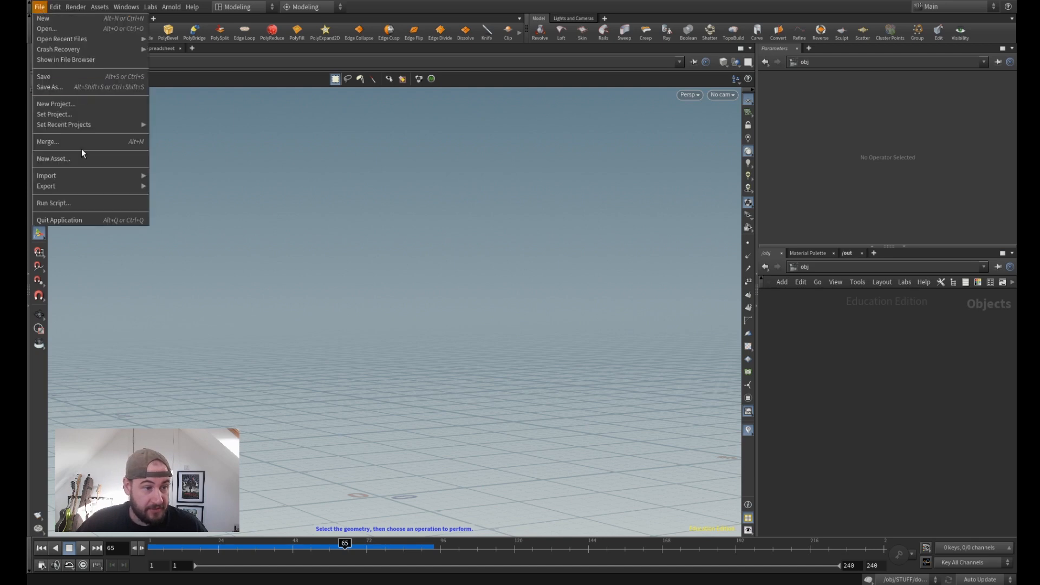
pyautogui.click(47, 176)
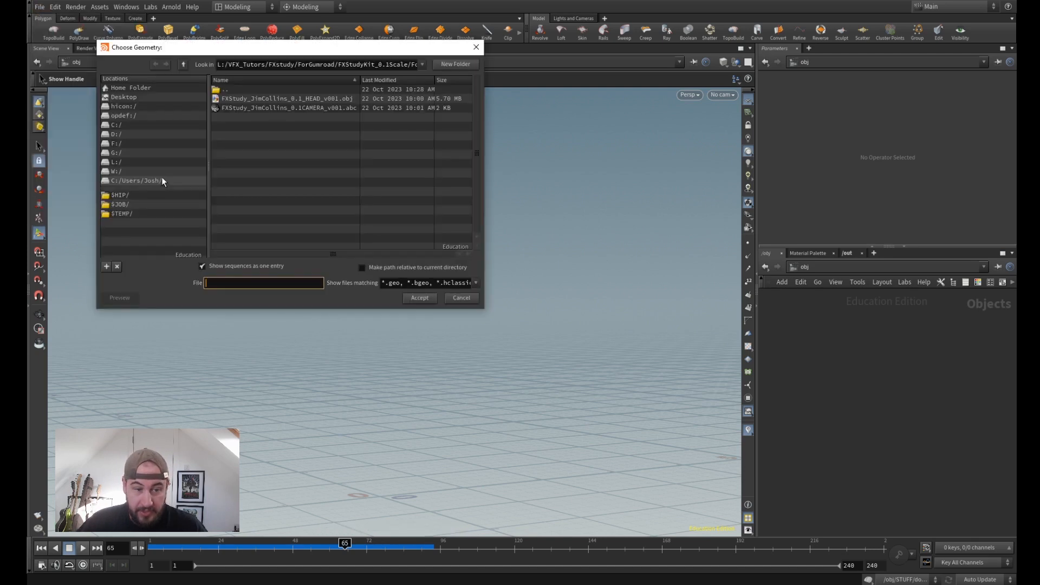
pyautogui.click(184, 64)
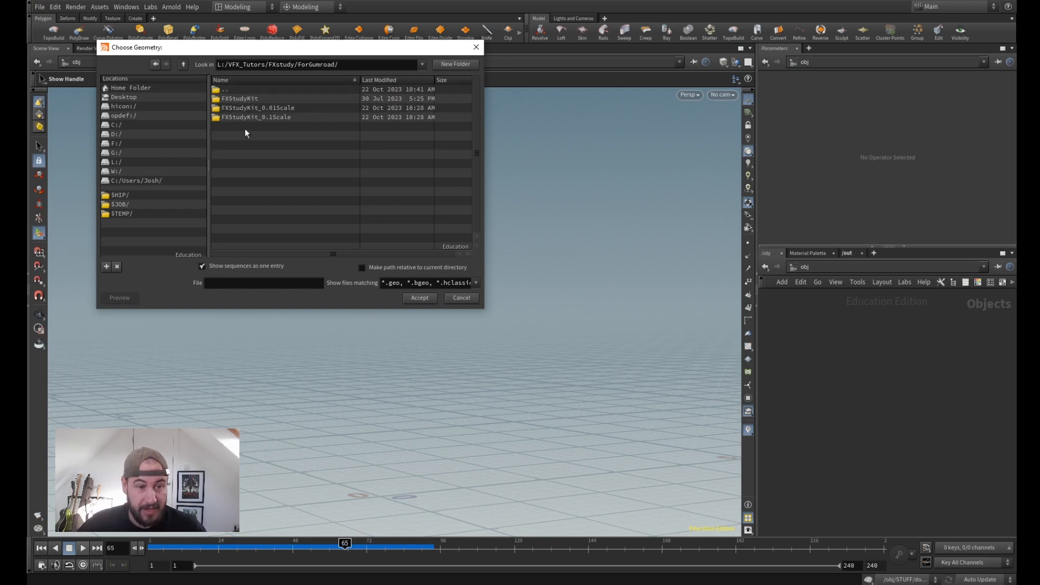
pyautogui.click(238, 98)
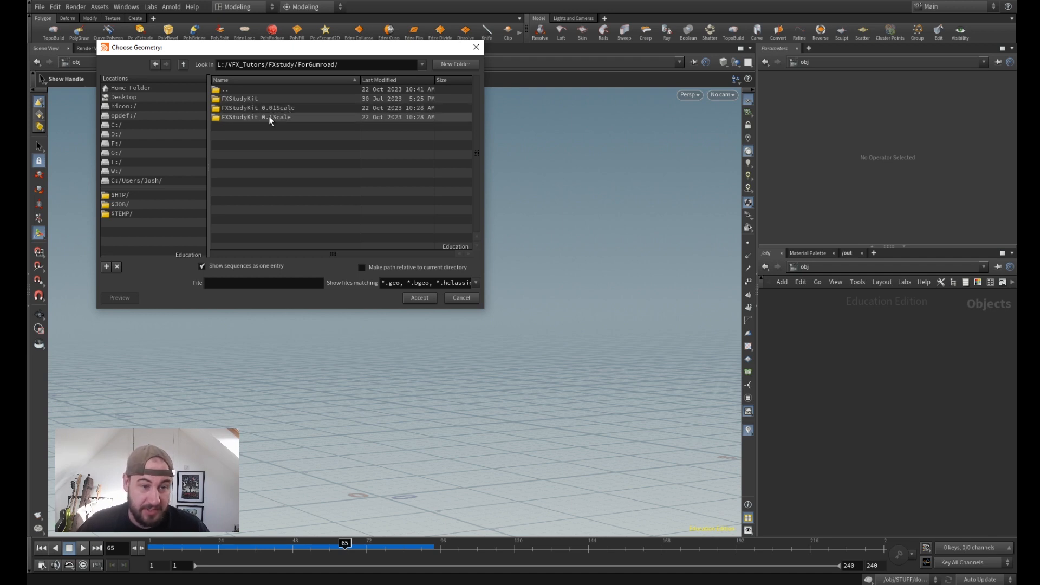
pyautogui.doubleClick(254, 117)
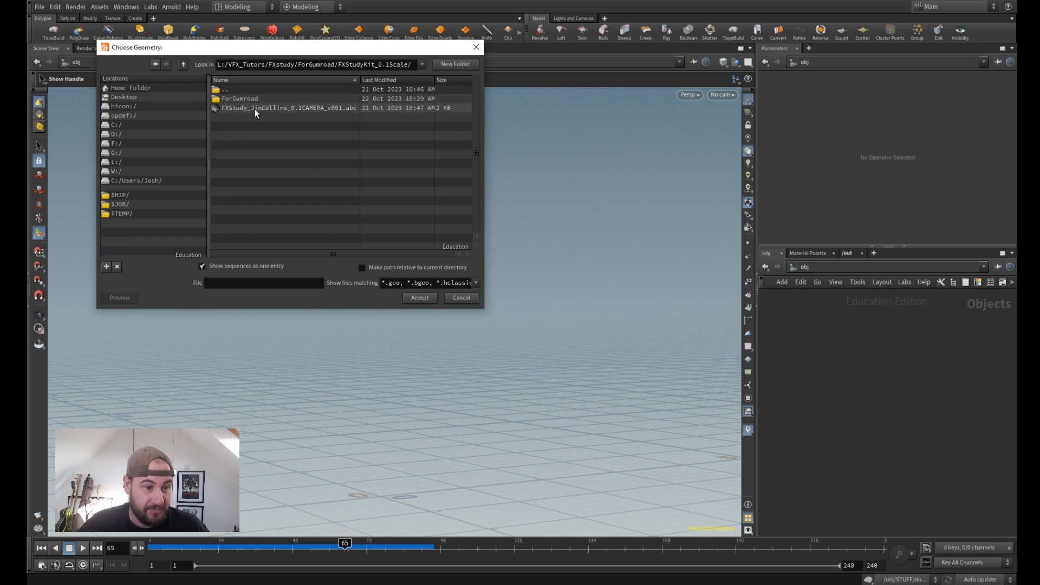
pyautogui.click(238, 99)
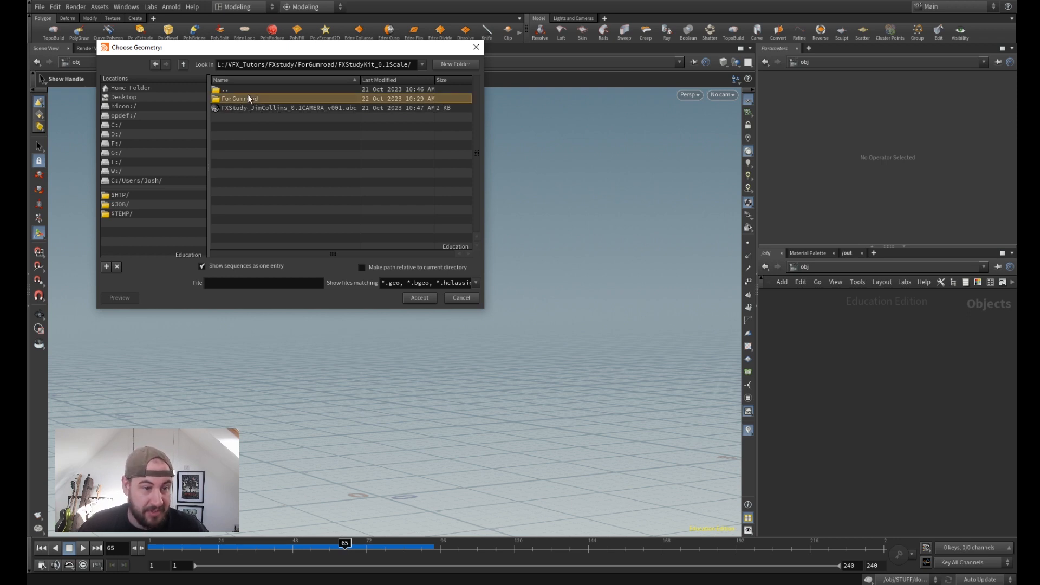
pyautogui.doubleClick(237, 98)
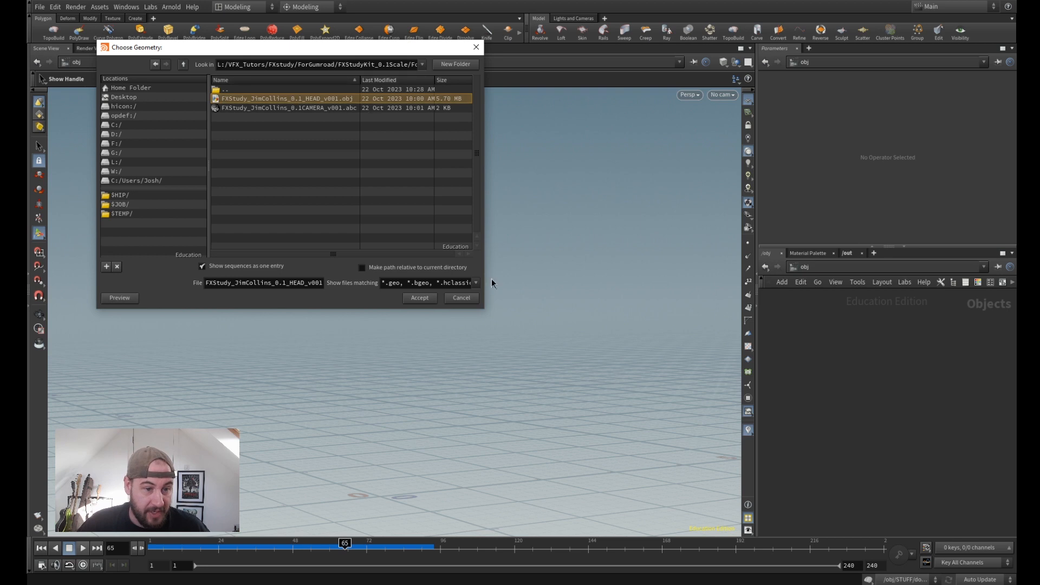
pyautogui.click(419, 296)
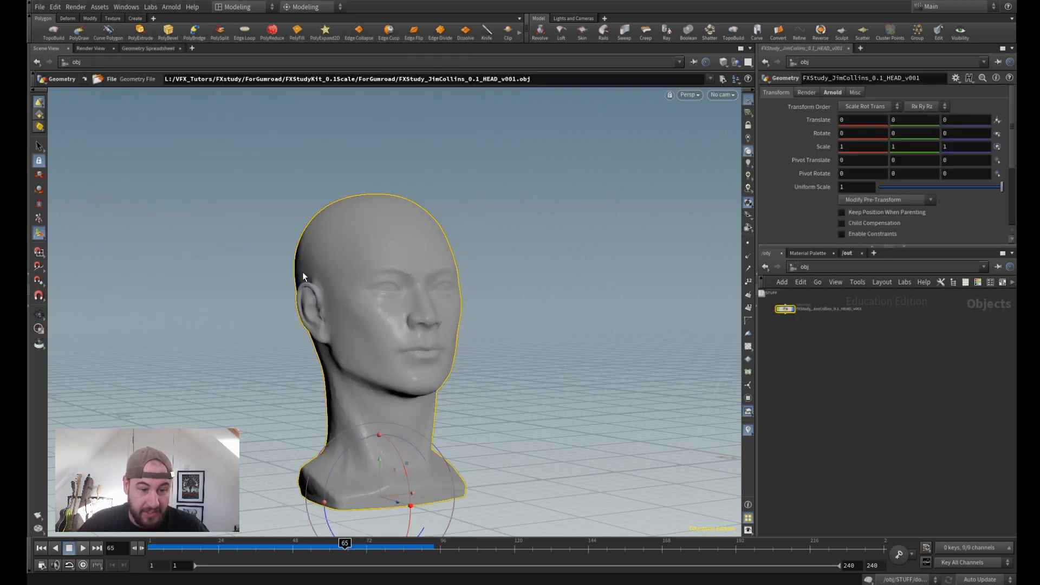
pyautogui.moveTo(682, 297)
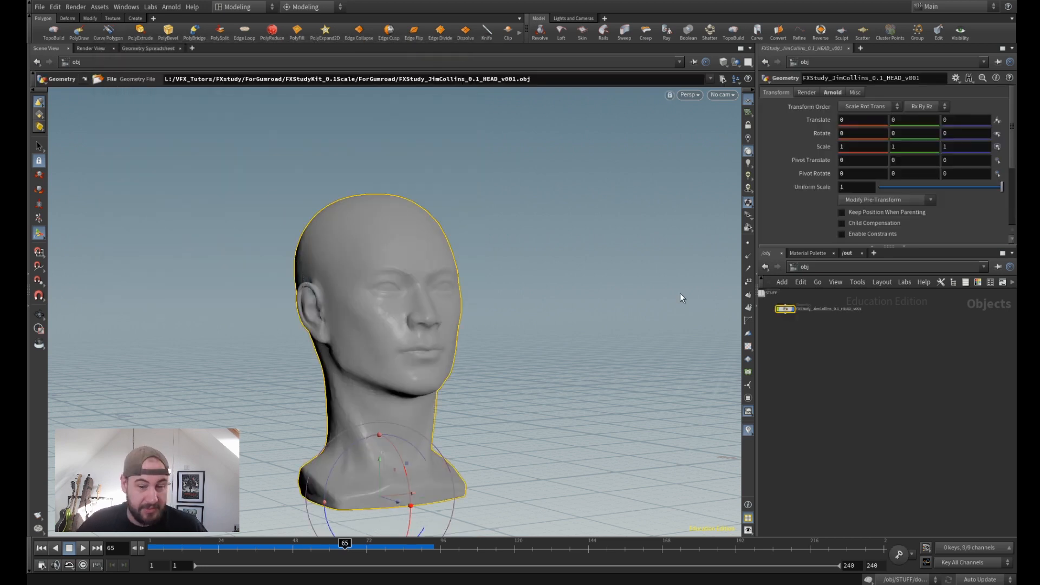
pyautogui.moveTo(787, 309); pyautogui.dragTo(856, 392)
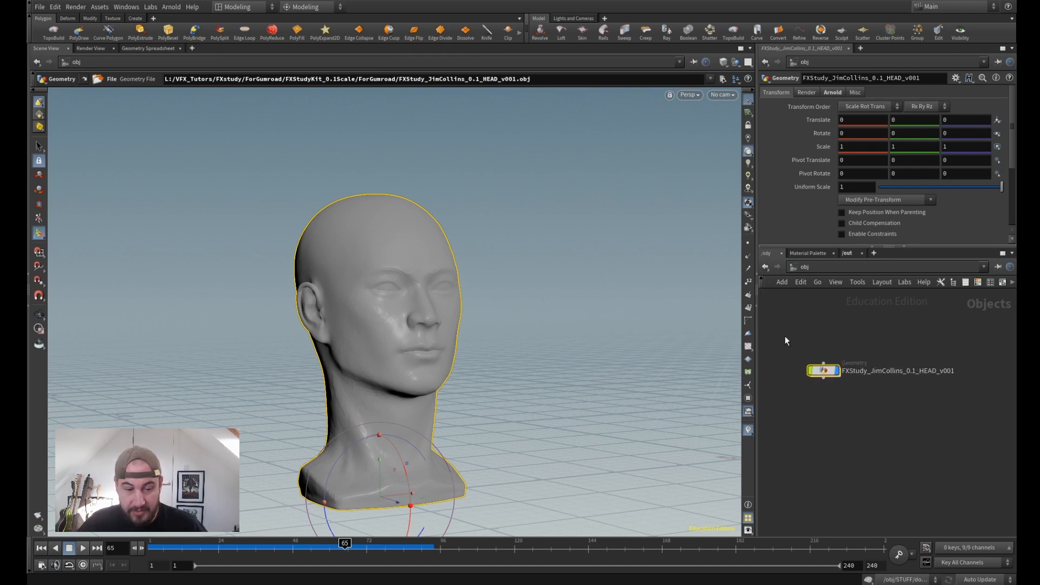
# - Import the CAMERA .abc from ForGumroad and look through the CAMShape camera in the viewport
pyautogui.click(39, 6)
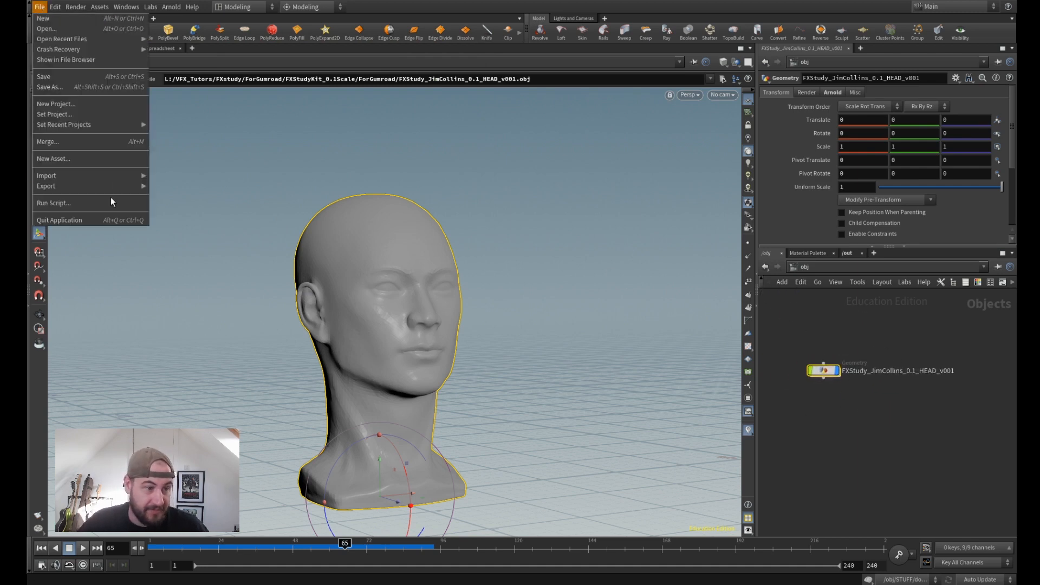
pyautogui.click(47, 176)
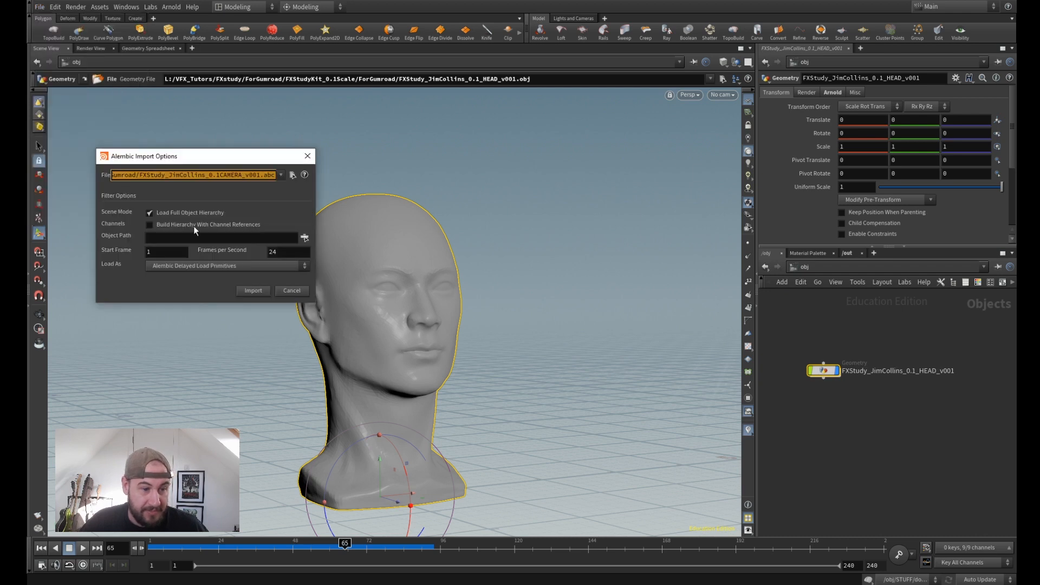
pyautogui.click(292, 174)
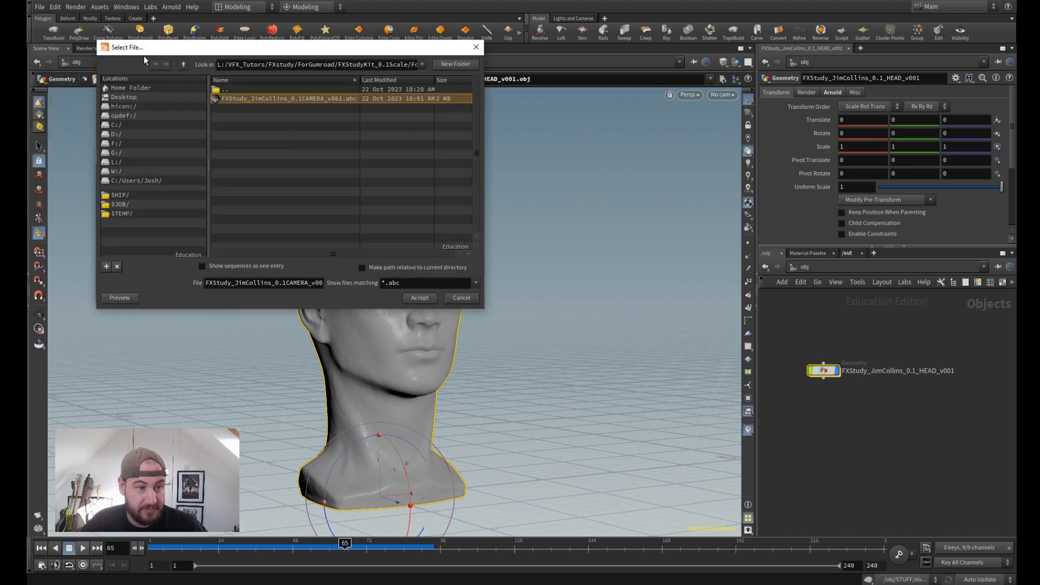
pyautogui.click(182, 63)
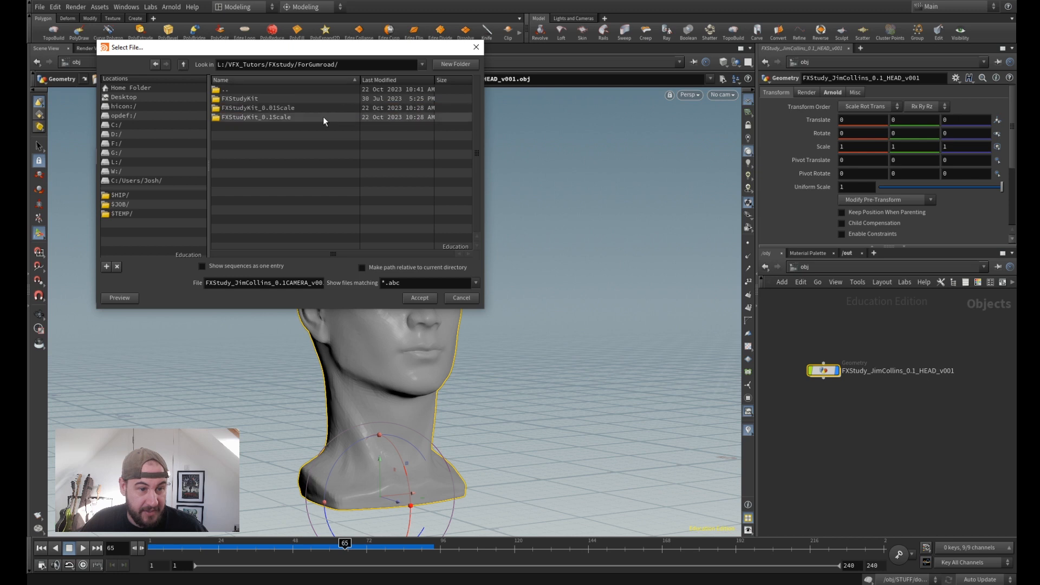
pyautogui.doubleClick(255, 117)
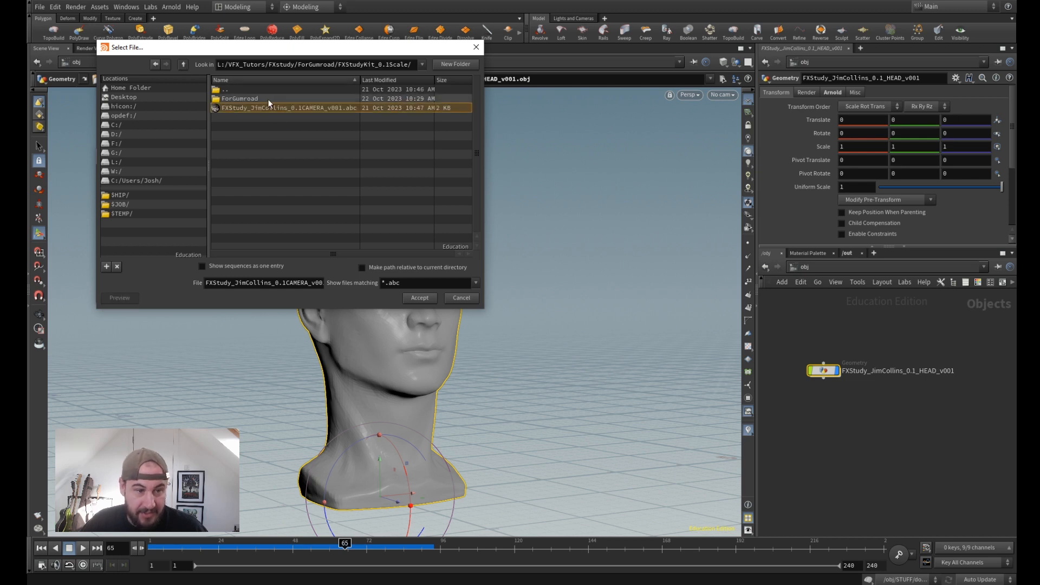
pyautogui.doubleClick(239, 98)
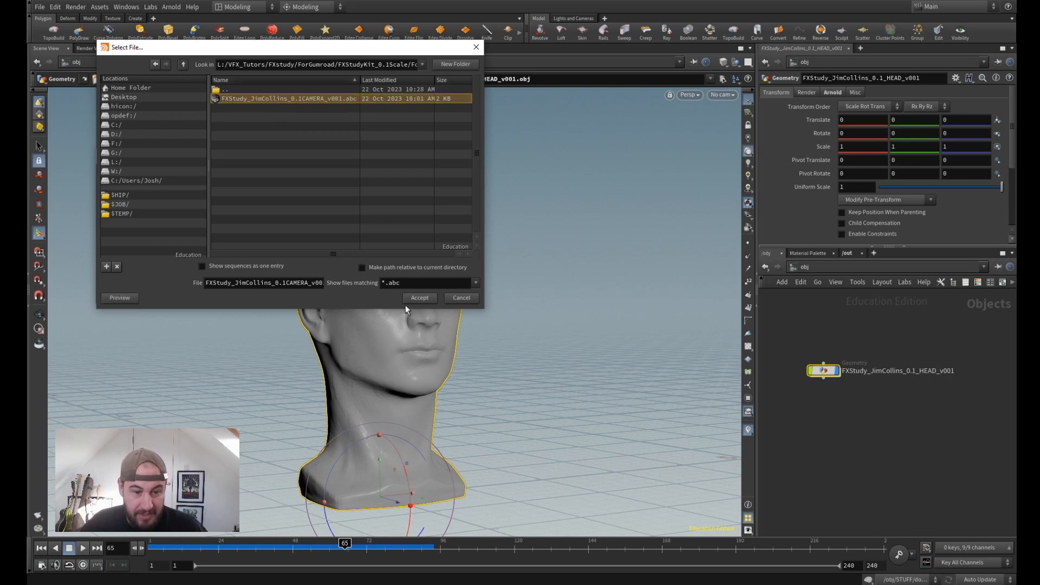
pyautogui.click(419, 297)
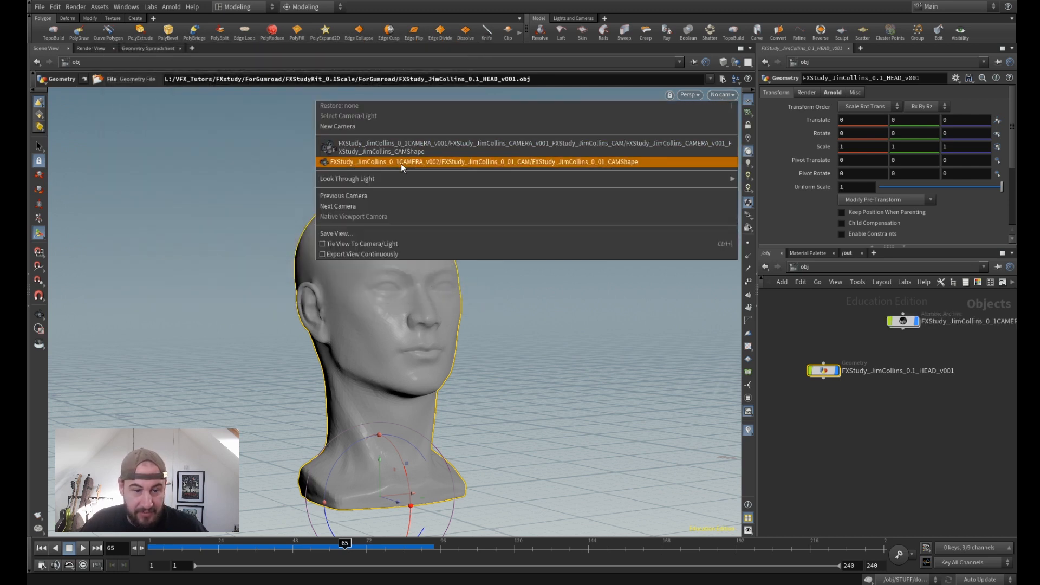
pyautogui.click(483, 161)
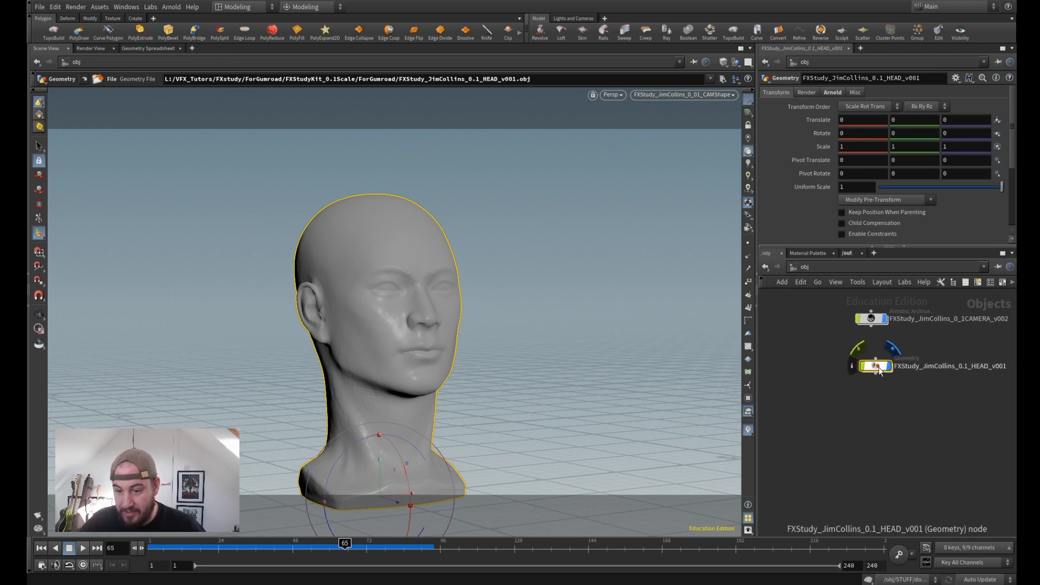
# - Inside the Alembic archive, select the camera and start browsing for its View background image
pyautogui.doubleClick(876, 365)
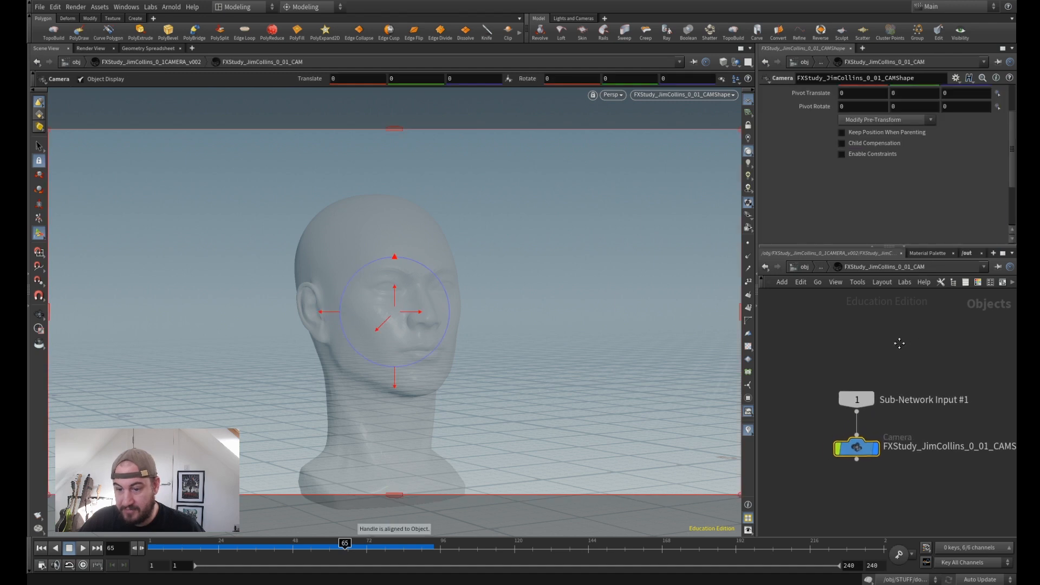
pyautogui.click(775, 92)
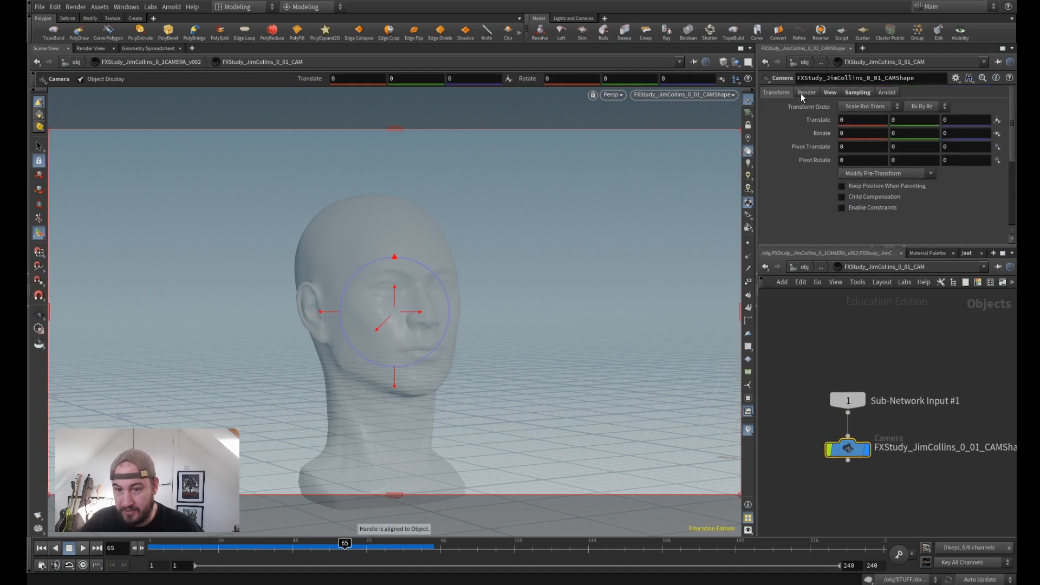
pyautogui.click(829, 92)
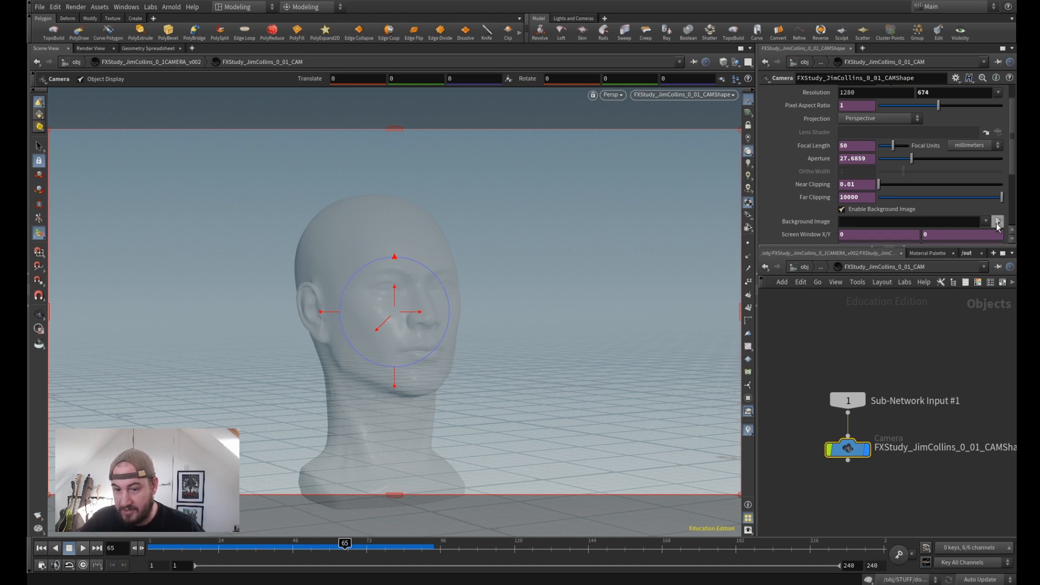
pyautogui.click(998, 221)
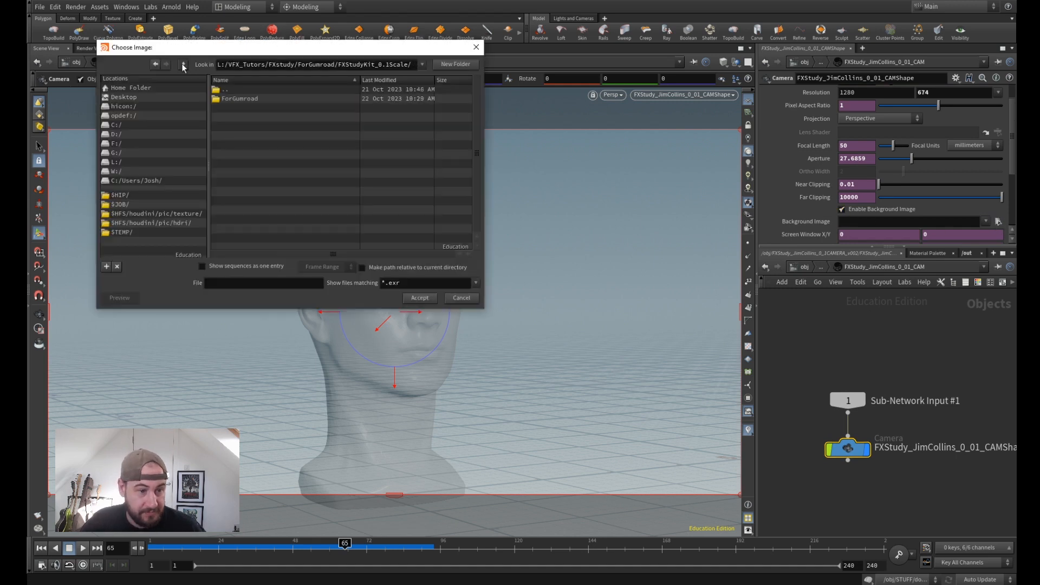
# - Navigate the file browser to the FXStudyKit/Plate folder for the plate EXR
pyautogui.click(182, 64)
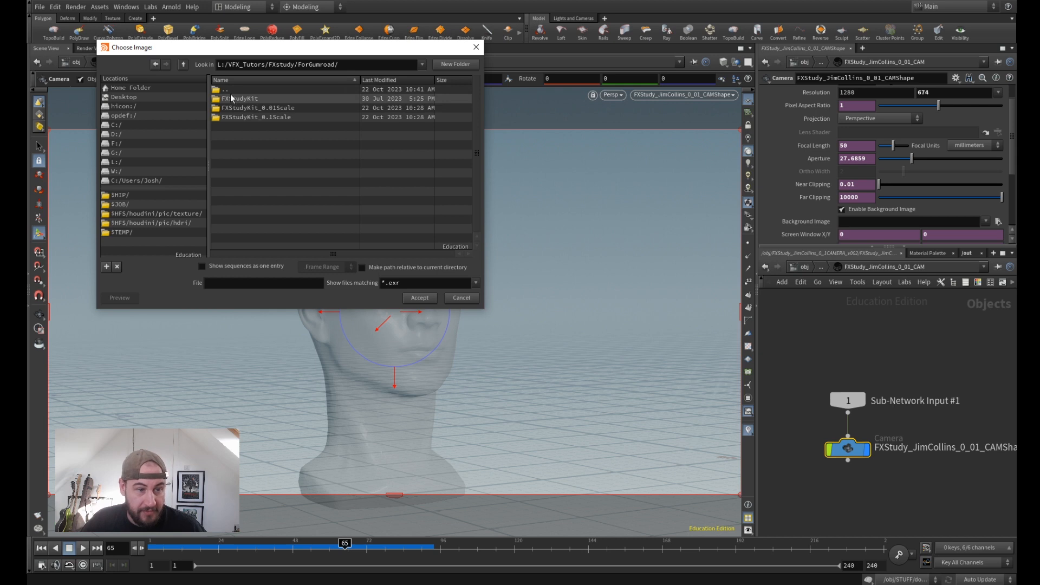
pyautogui.click(238, 99)
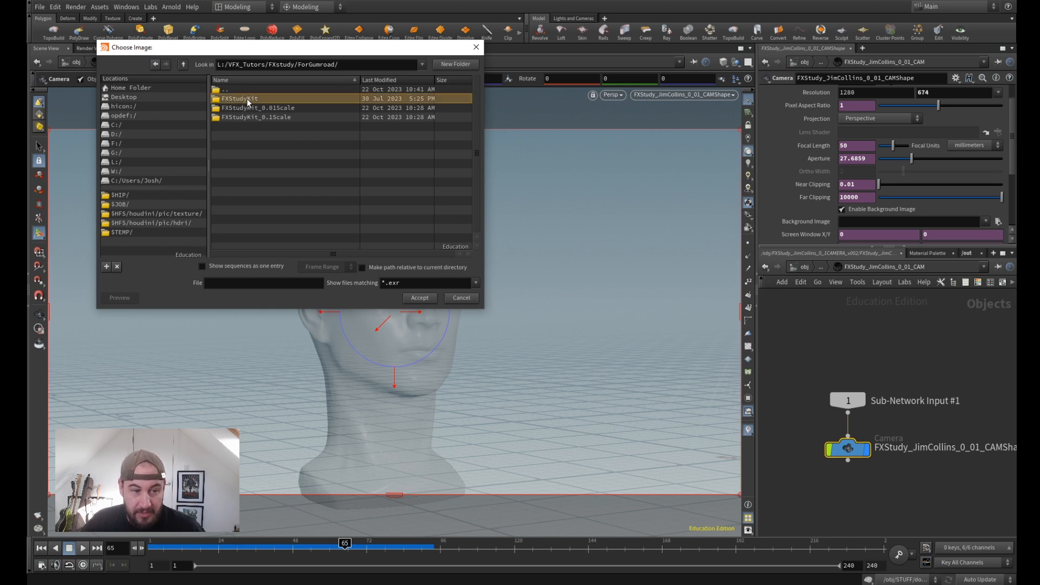
pyautogui.doubleClick(241, 99)
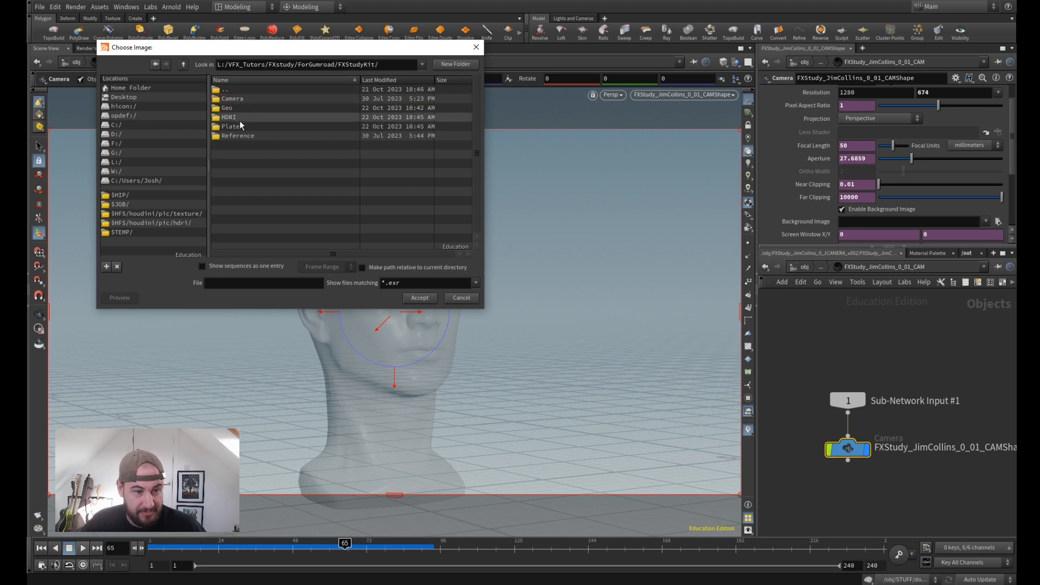
pyautogui.doubleClick(231, 125)
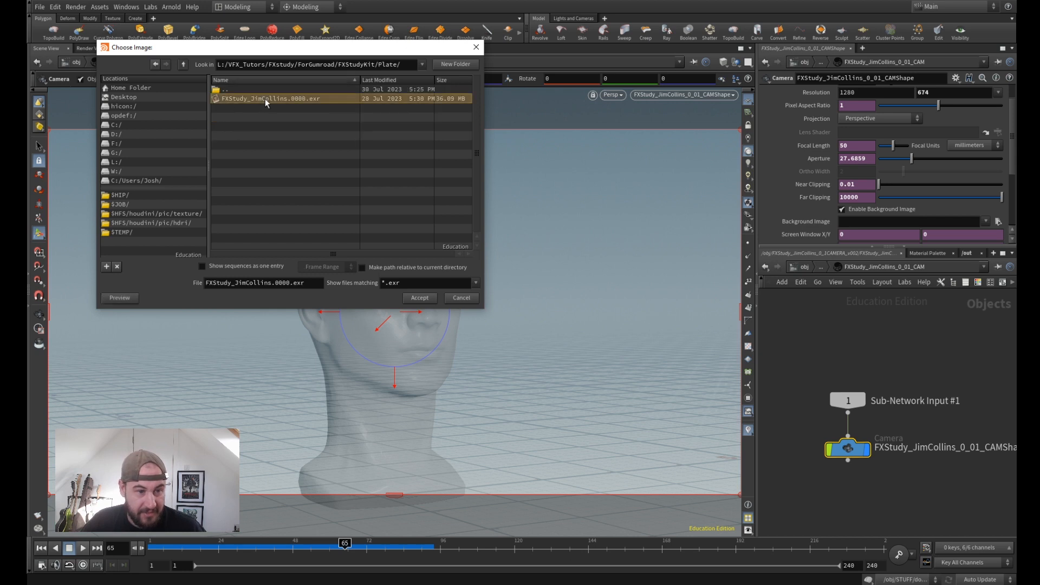
# - Accept FXStudy_JimCollins.0000.exr as the camera's background image
pyautogui.click(418, 297)
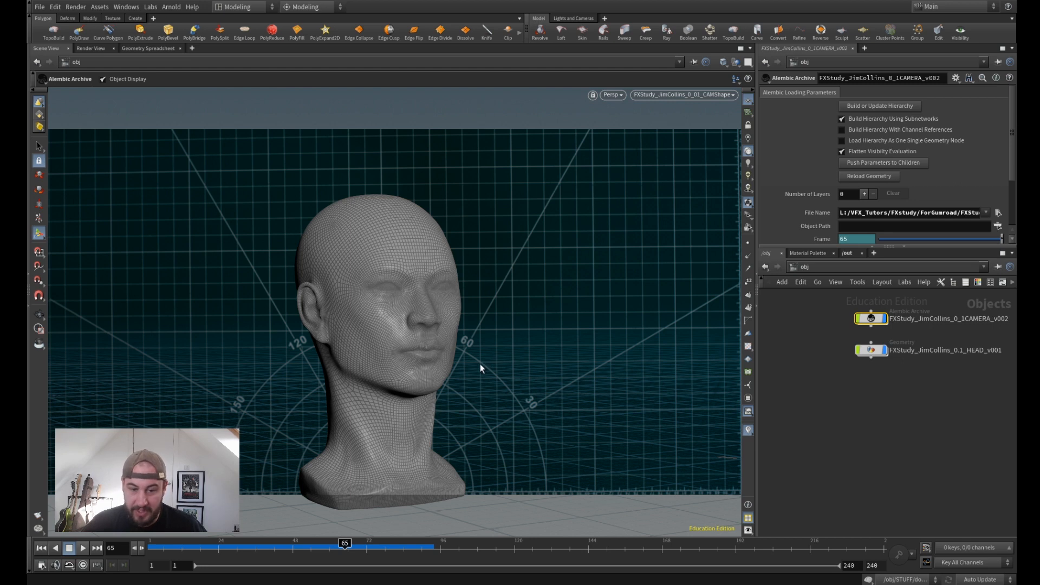
pyautogui.moveTo(523, 371)
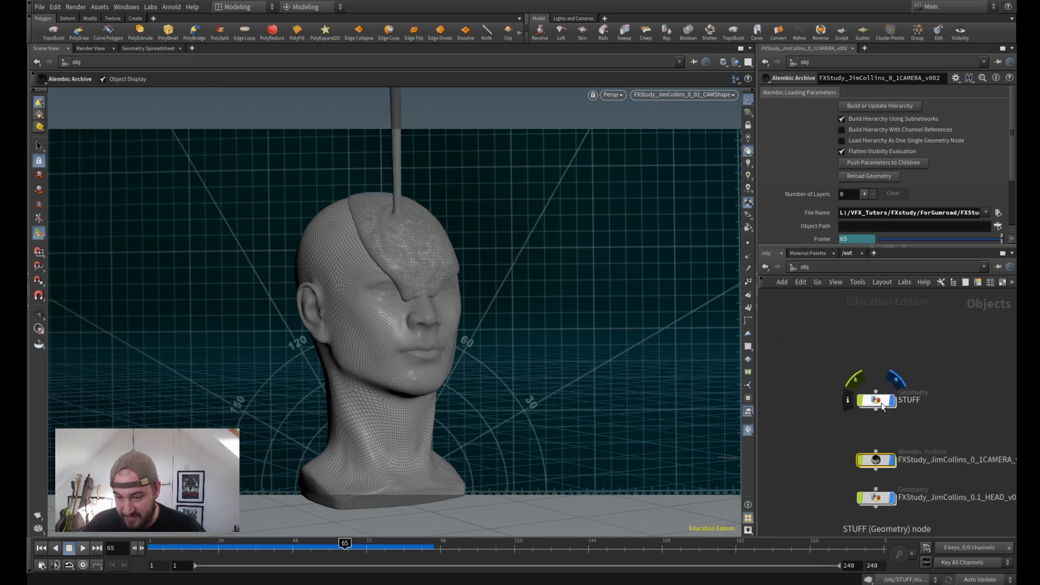
# - Scrub the timeline back to the start while viewing the STUFF network's file cache
pyautogui.moveTo(344, 543); pyautogui.dragTo(177, 543)
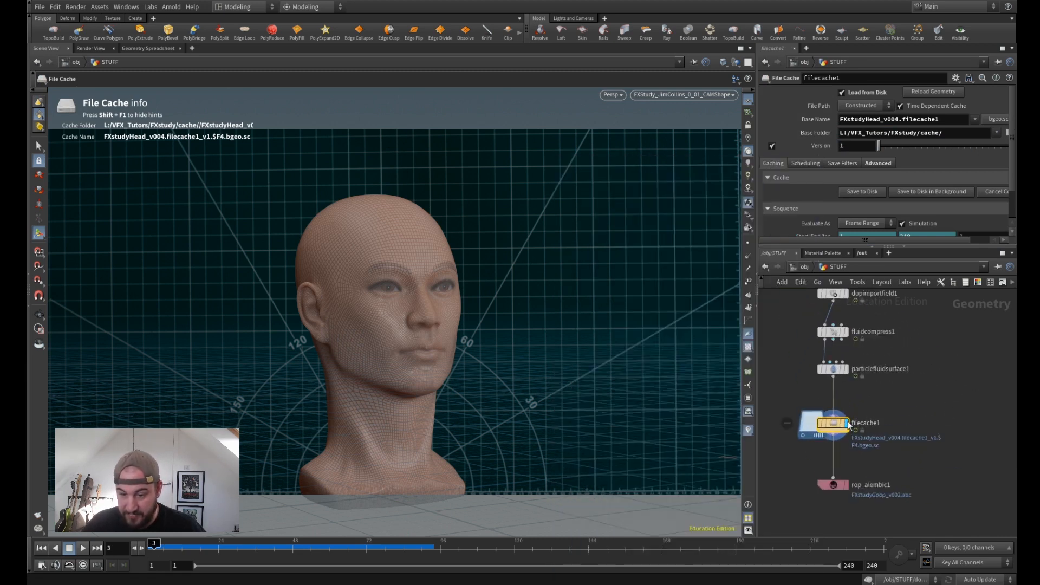
# - Scrub the cached fluid sim from goo landing on the head to covering half the face, ending near frame 101
pyautogui.moveTo(154, 542); pyautogui.dragTo(173, 543)
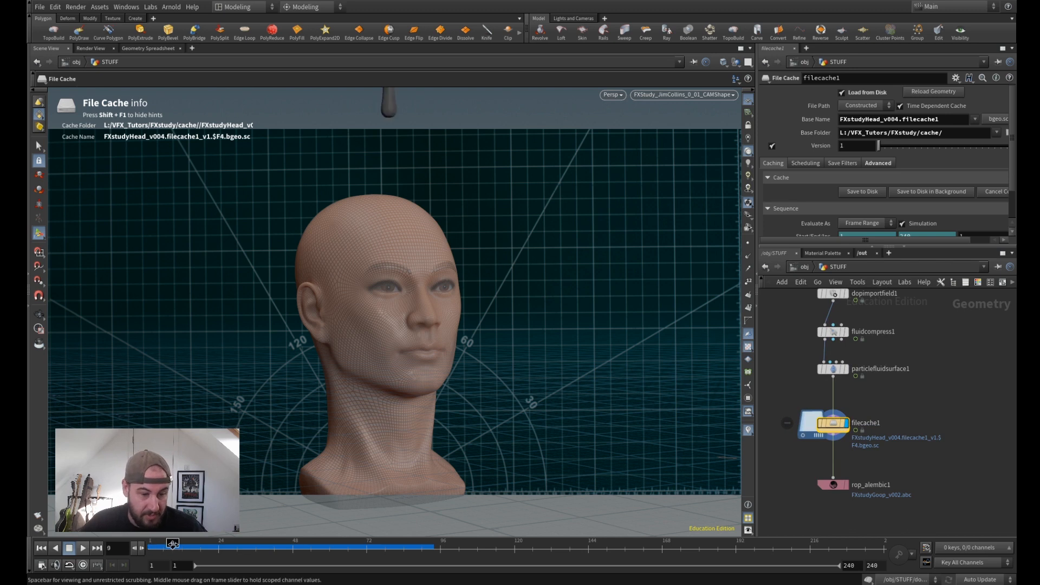
pyautogui.moveTo(172, 543); pyautogui.dragTo(296, 543)
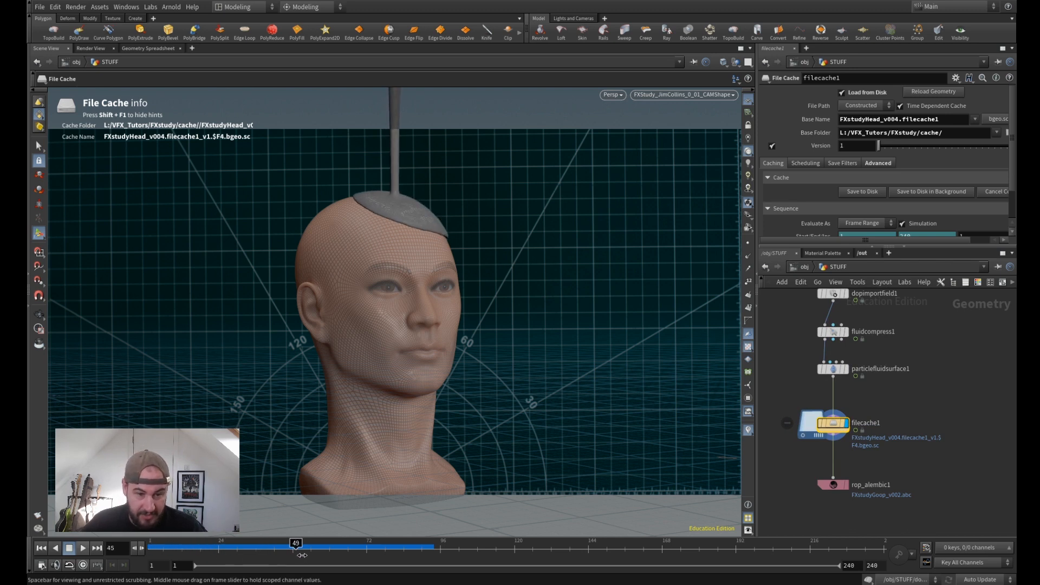
pyautogui.moveTo(296, 543); pyautogui.dragTo(378, 543)
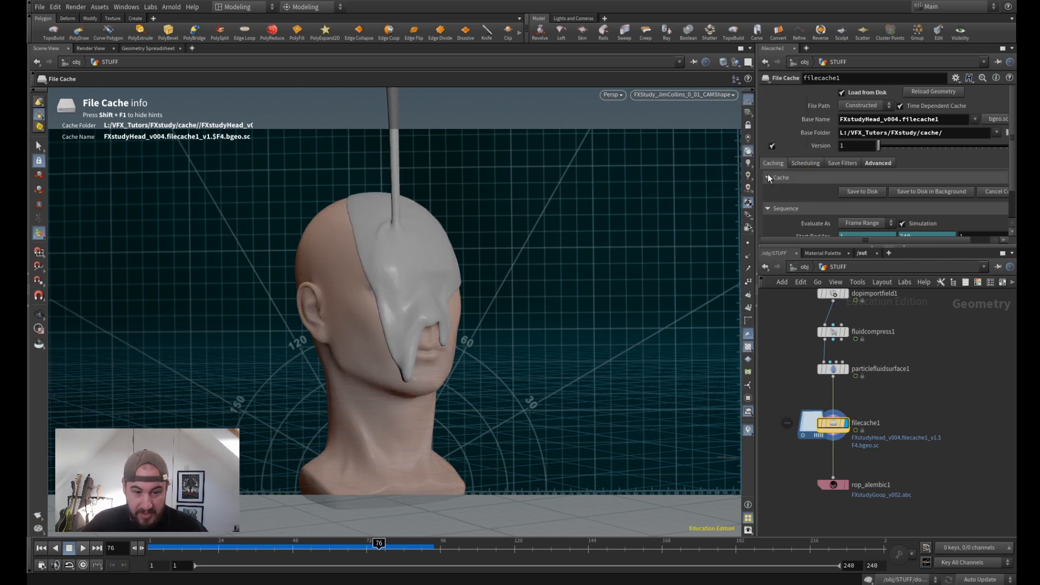
pyautogui.moveTo(378, 543); pyautogui.dragTo(403, 543)
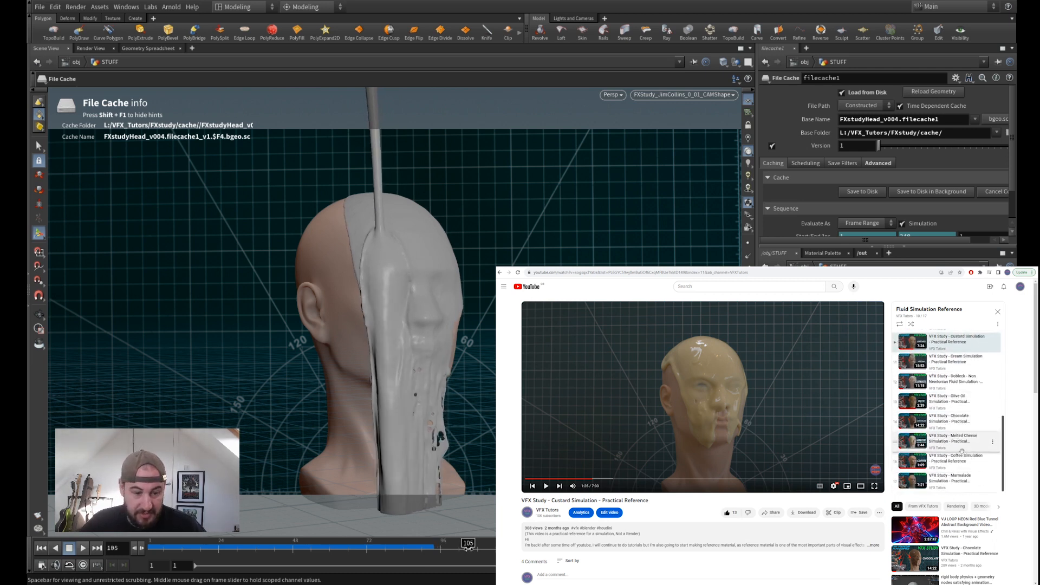
pyautogui.click(997, 312)
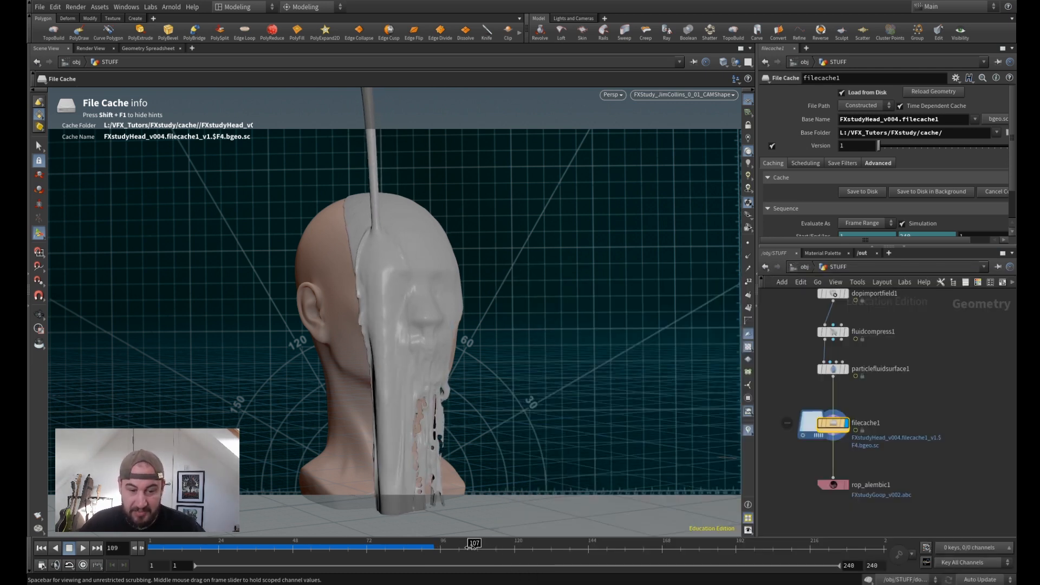
pyautogui.moveTo(472, 543); pyautogui.dragTo(283, 543)
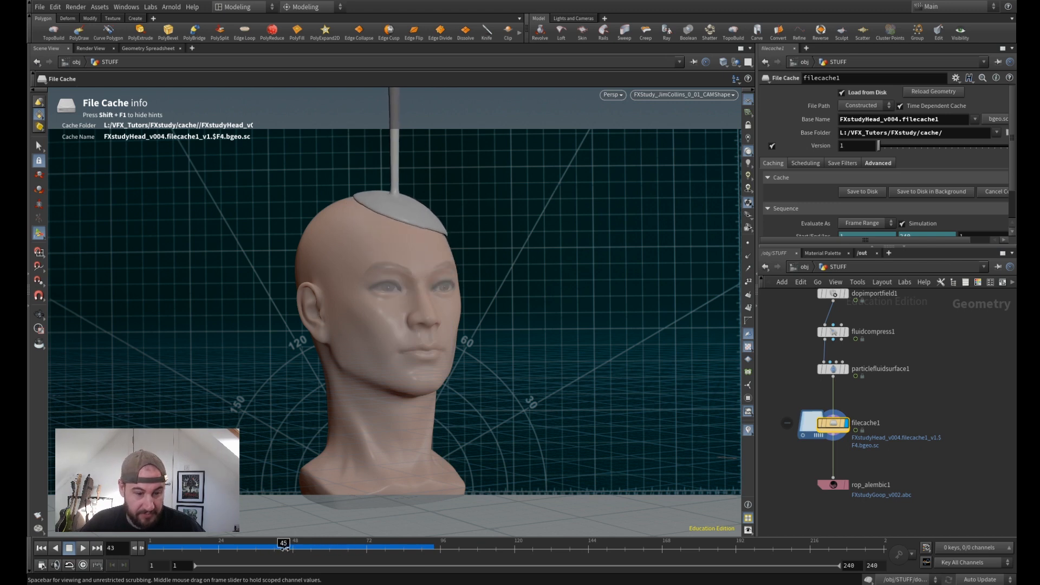
pyautogui.moveTo(284, 543); pyautogui.dragTo(244, 542)
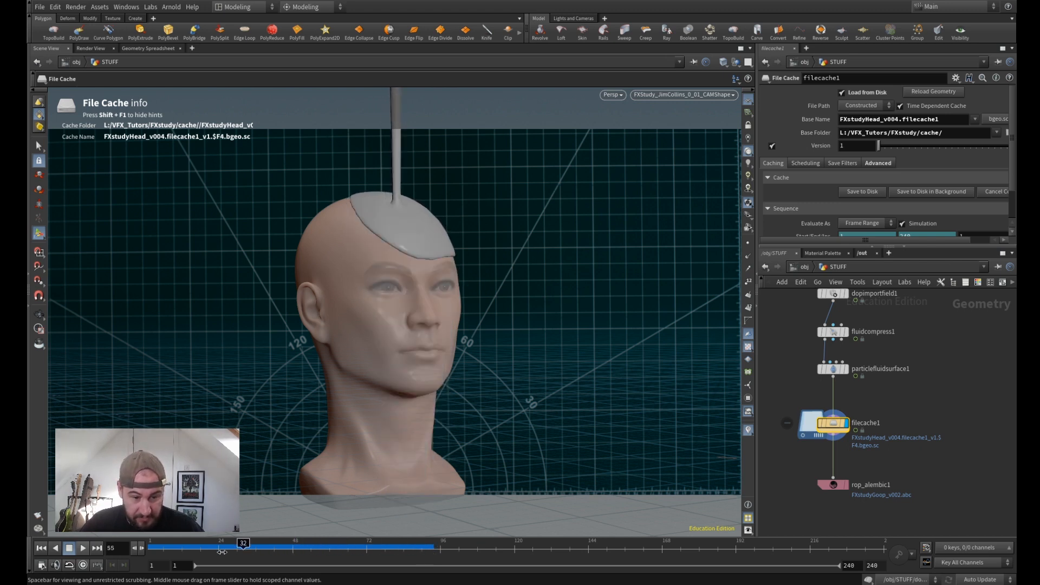
pyautogui.moveTo(244, 546); pyautogui.dragTo(446, 546)
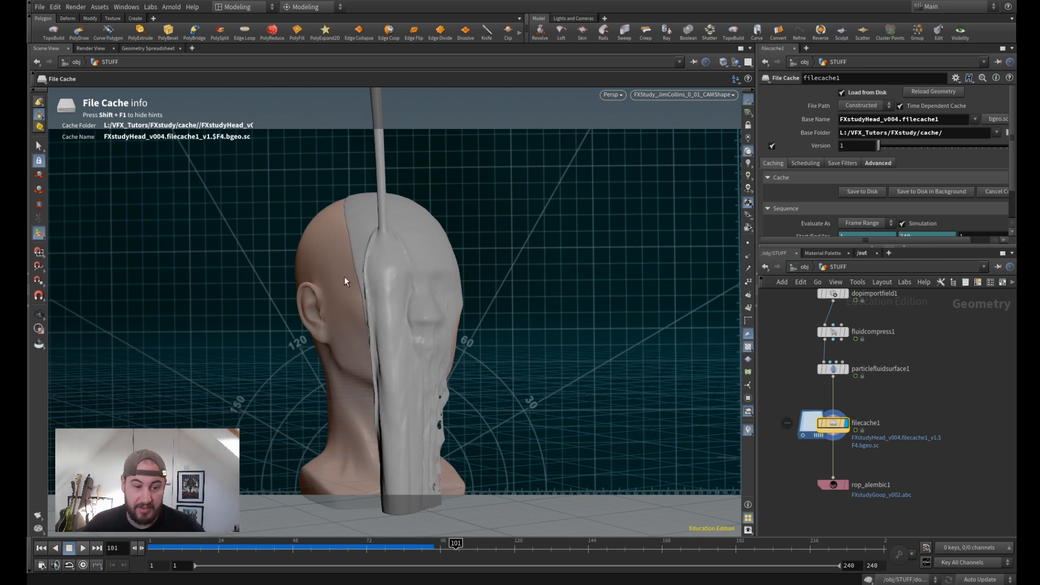
pyautogui.moveTo(364, 274)
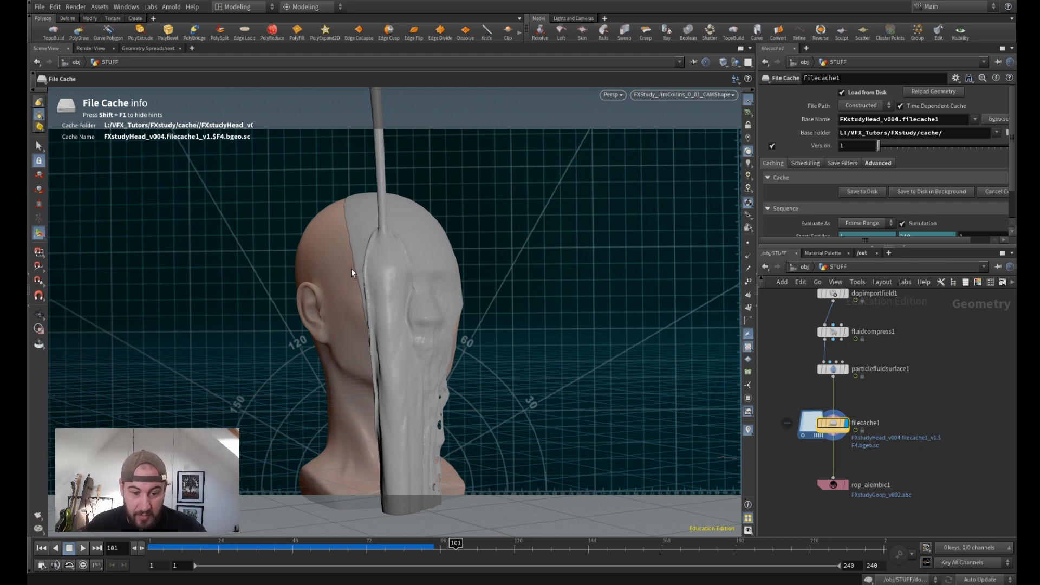
pyautogui.moveTo(288, 291)
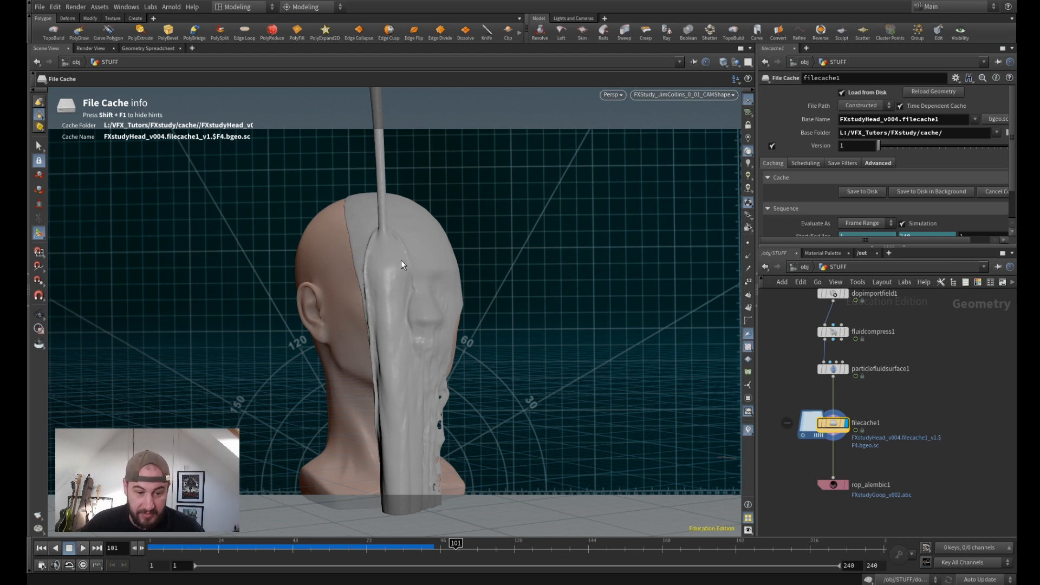
pyautogui.moveTo(449, 519)
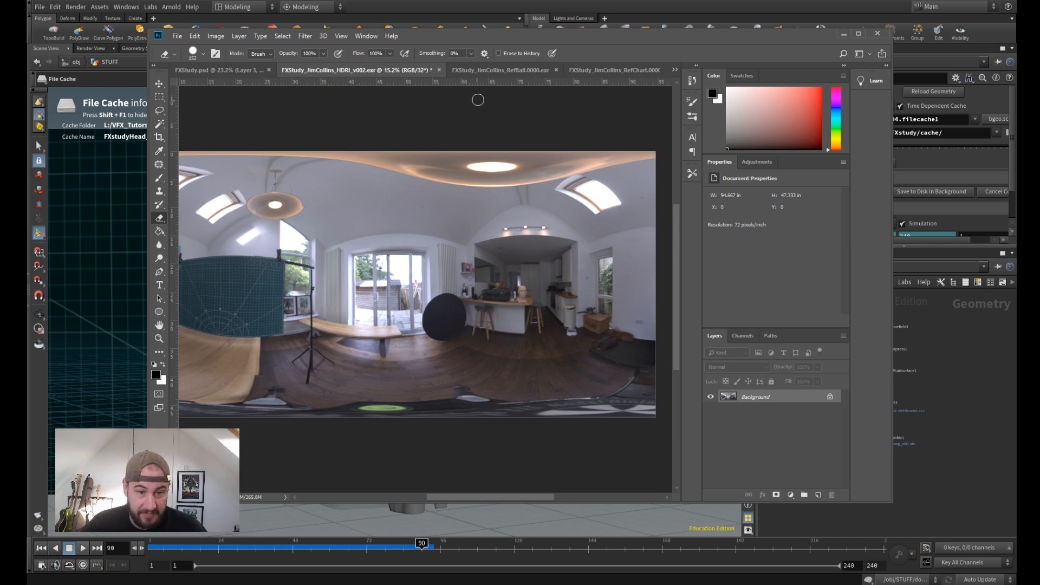
# - View the RefChart reference photo of the head in Photoshop, then return to the Houdini scene
pyautogui.click(499, 71)
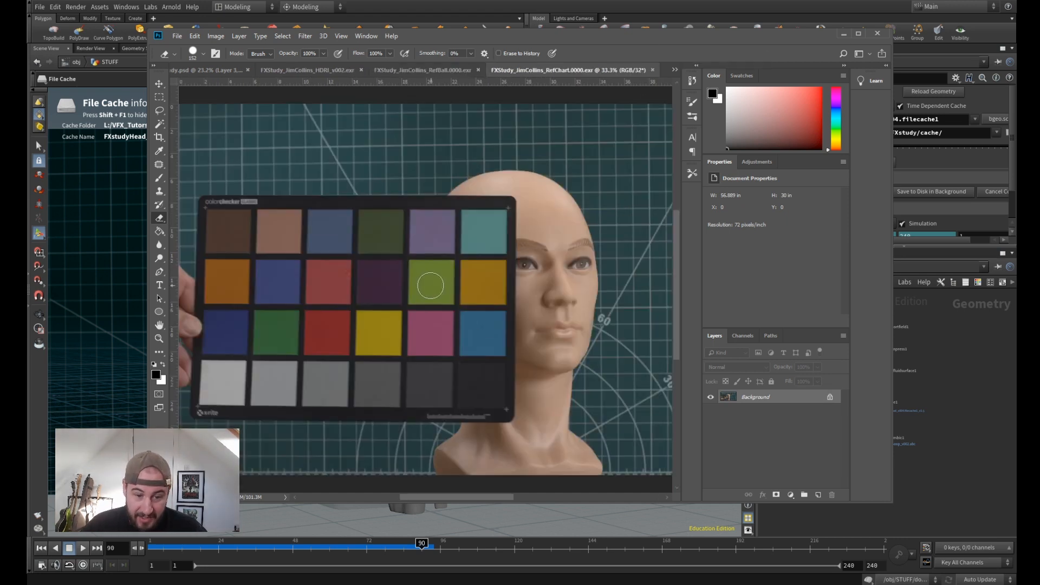
pyautogui.moveTo(474, 111)
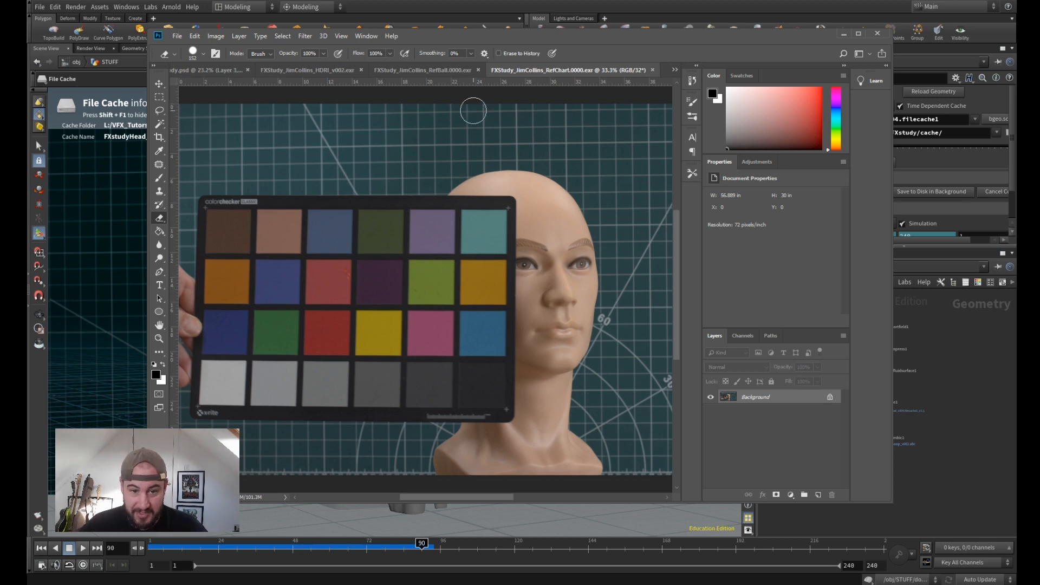
pyautogui.click(356, 71)
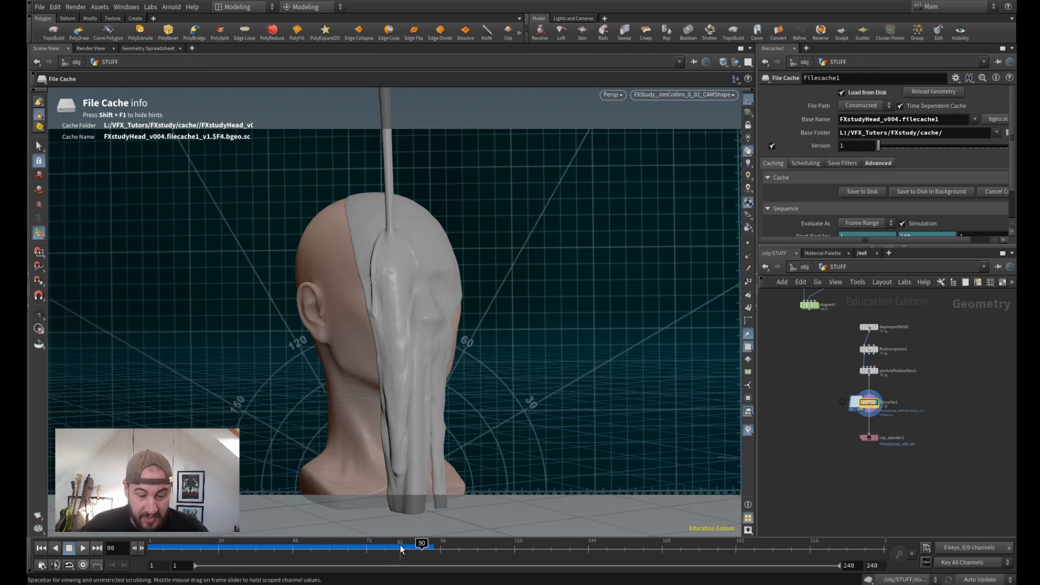
# - Scrub the sim back and forth and settle on frame 39 with goo just cresting the head top
pyautogui.moveTo(420, 542); pyautogui.dragTo(206, 543)
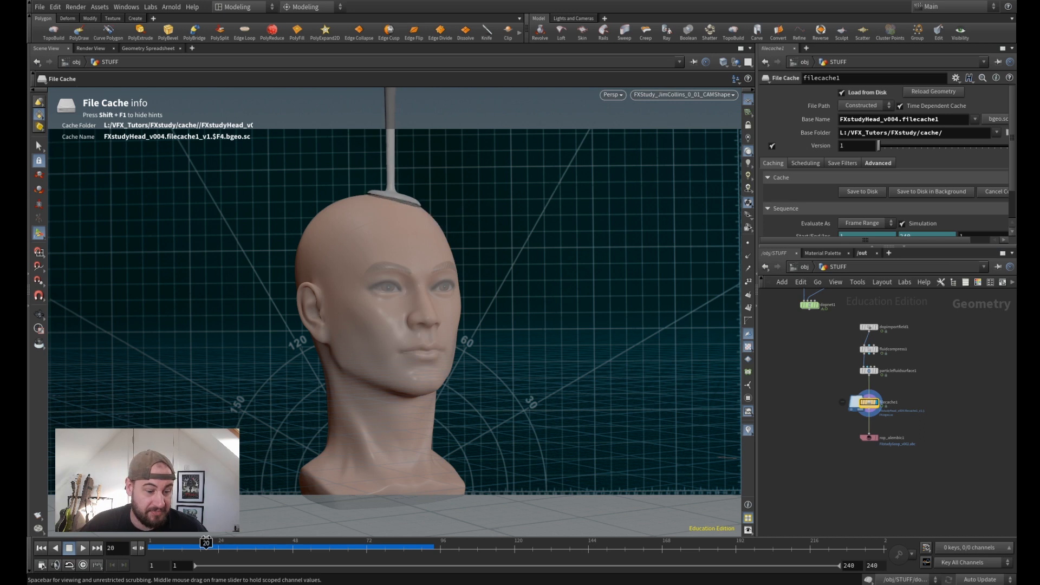
pyautogui.moveTo(206, 542); pyautogui.dragTo(350, 543)
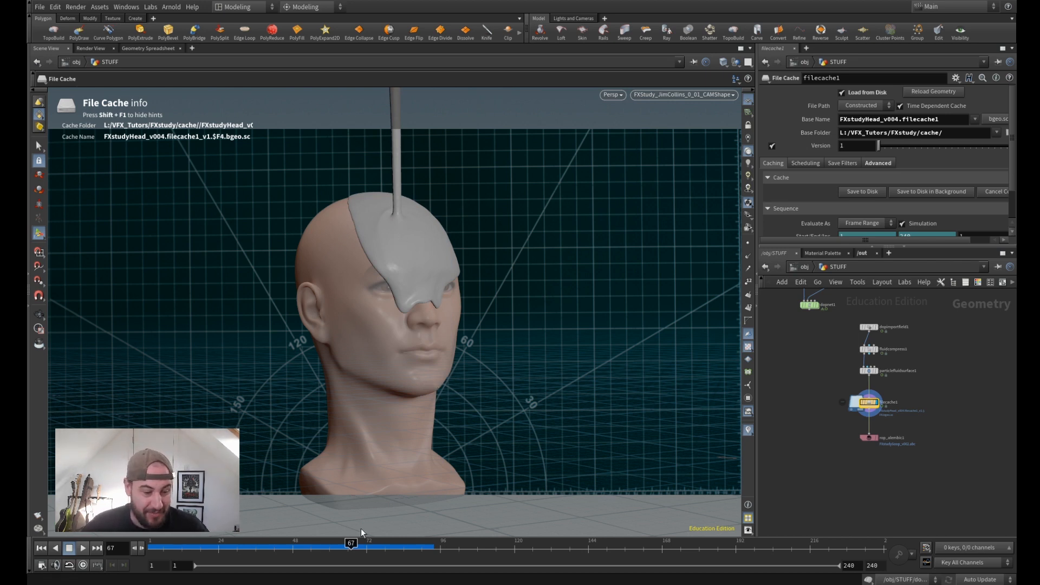
pyautogui.moveTo(351, 542); pyautogui.dragTo(372, 543)
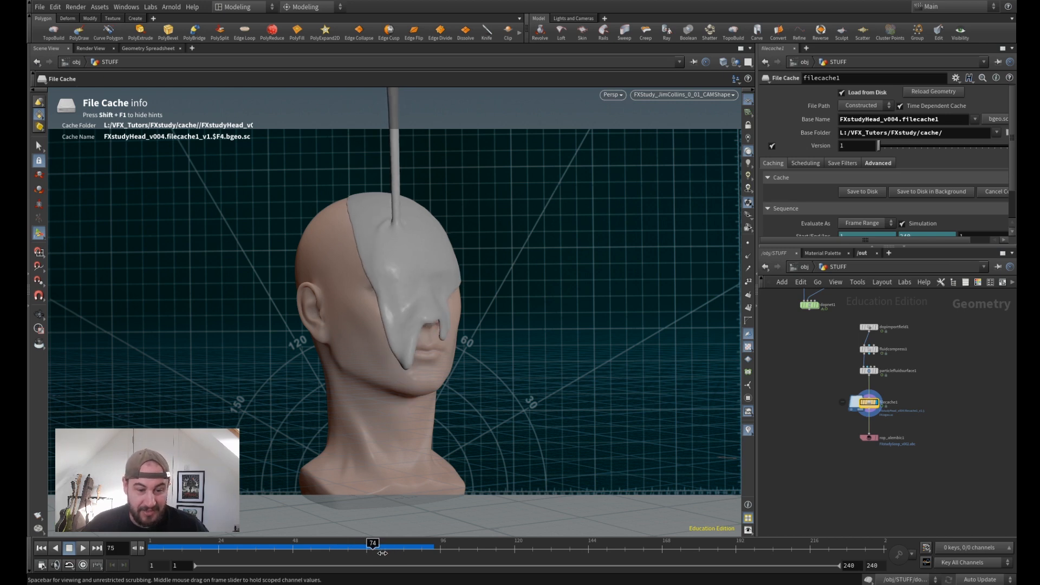
pyautogui.moveTo(372, 543); pyautogui.dragTo(237, 542)
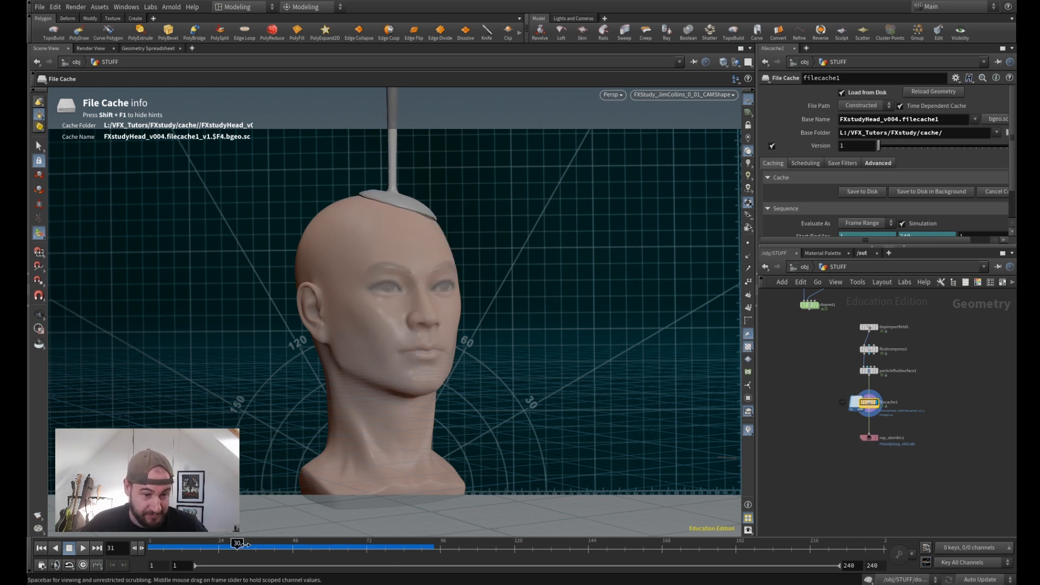
pyautogui.moveTo(237, 543); pyautogui.dragTo(265, 543)
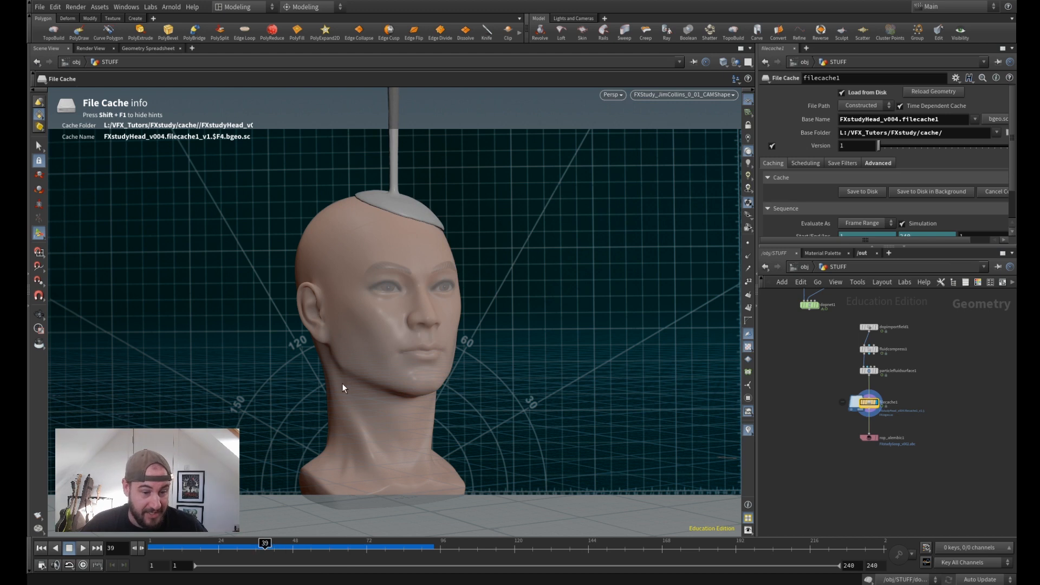
pyautogui.moveTo(382, 333)
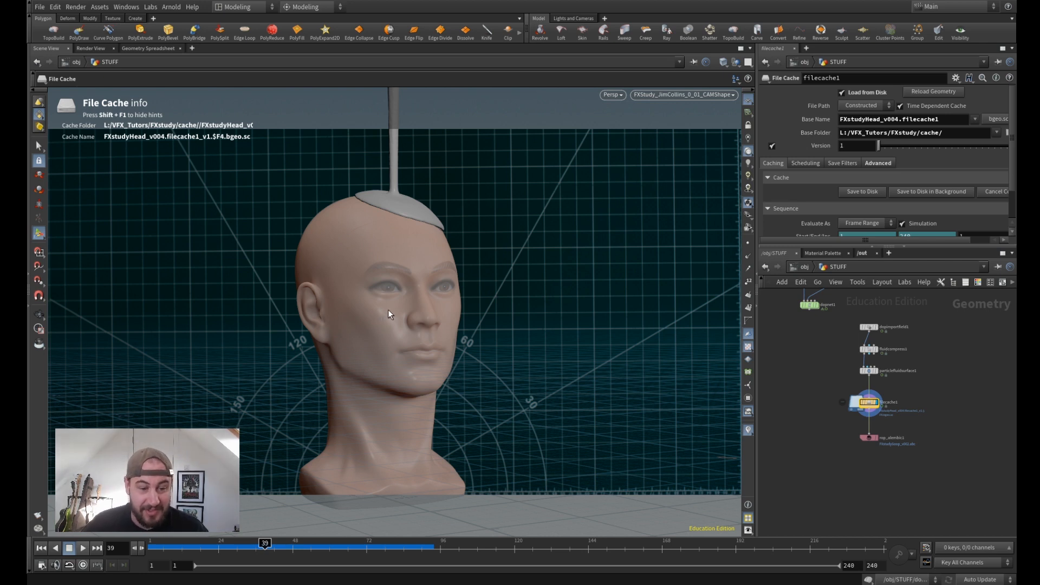
pyautogui.moveTo(390, 314)
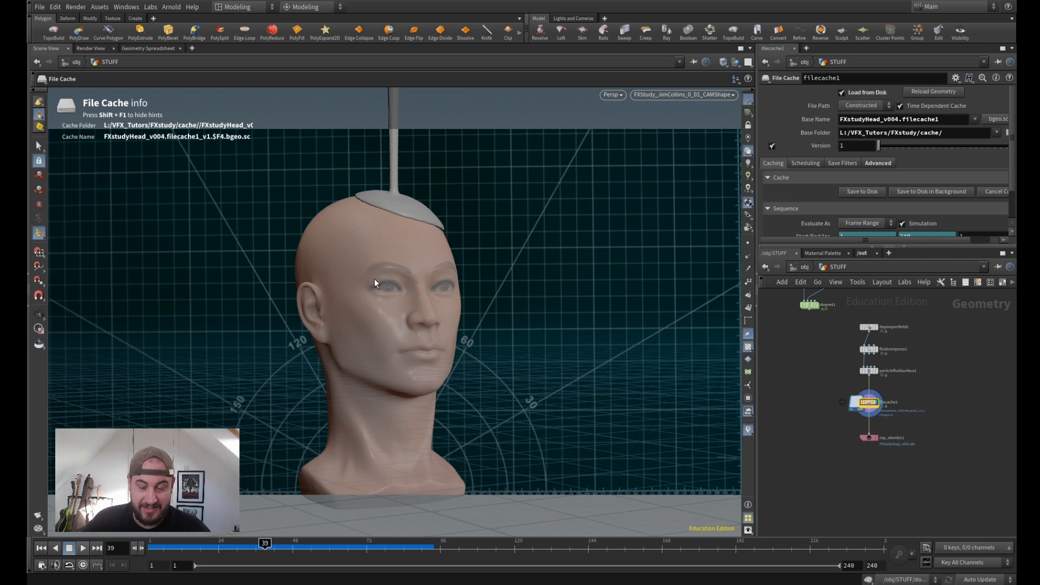
pyautogui.moveTo(400, 269)
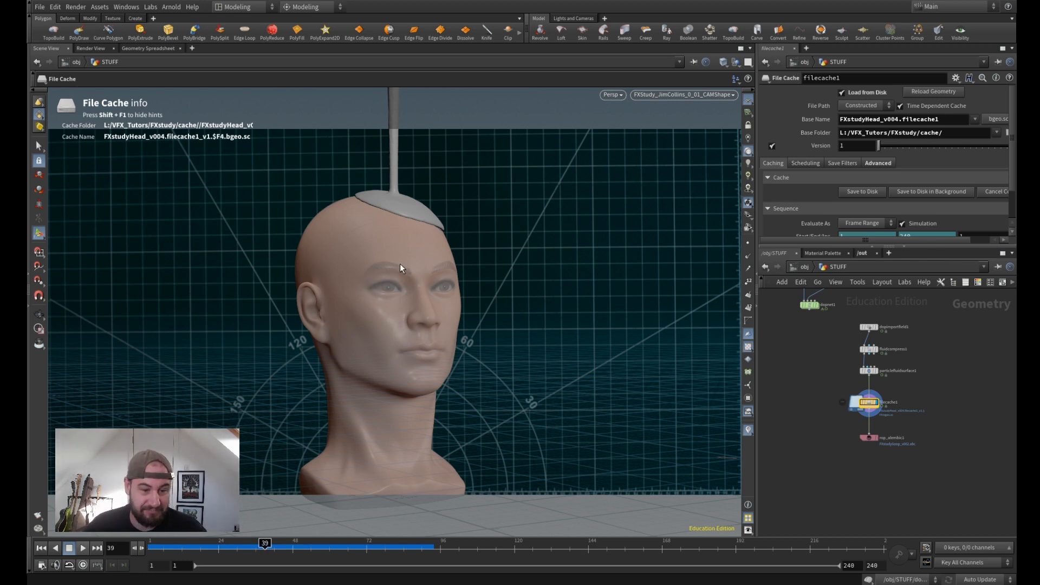
pyautogui.moveTo(407, 273)
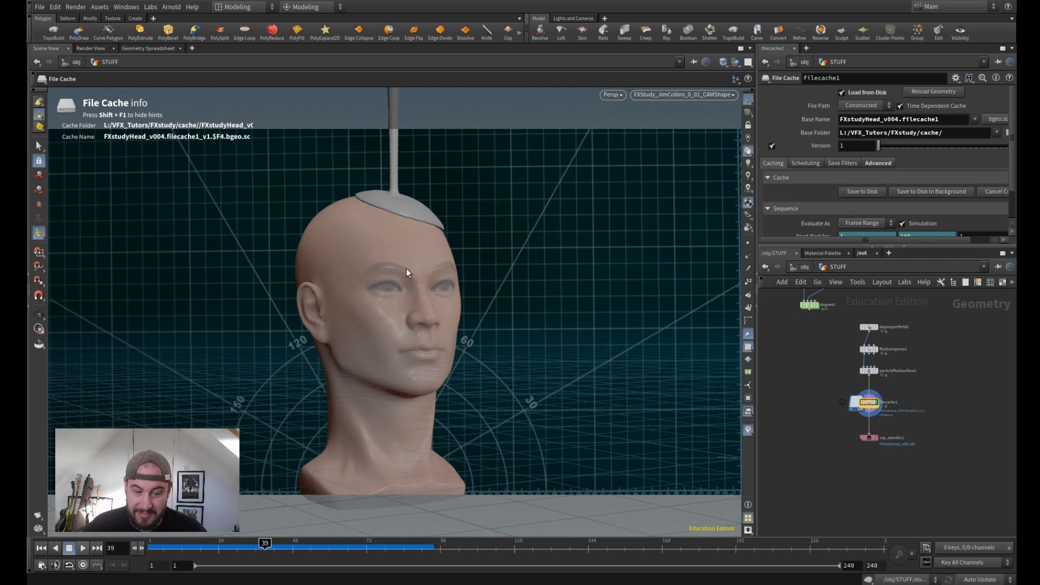
pyautogui.moveTo(387, 262)
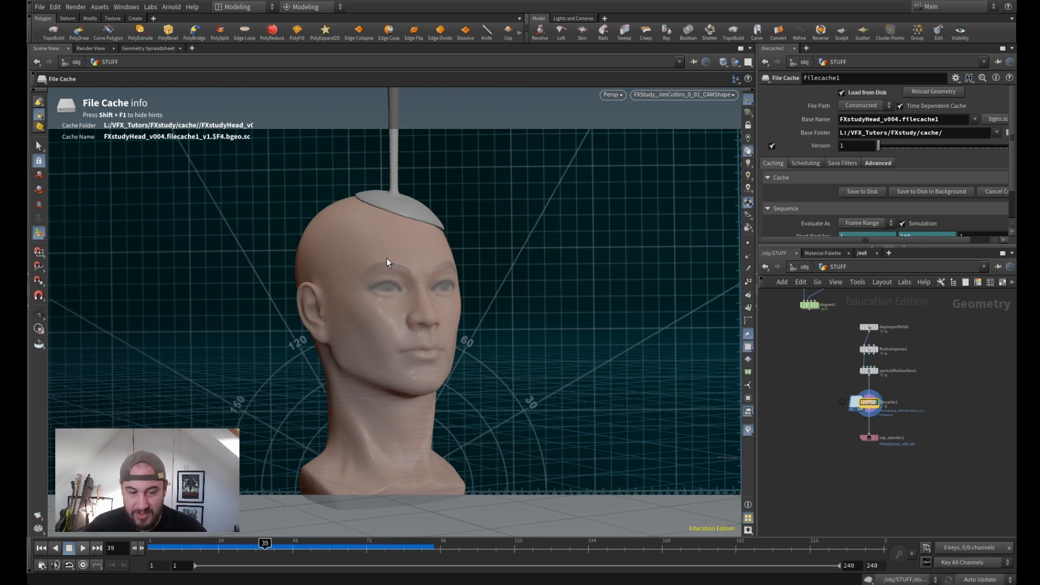
pyautogui.moveTo(340, 266)
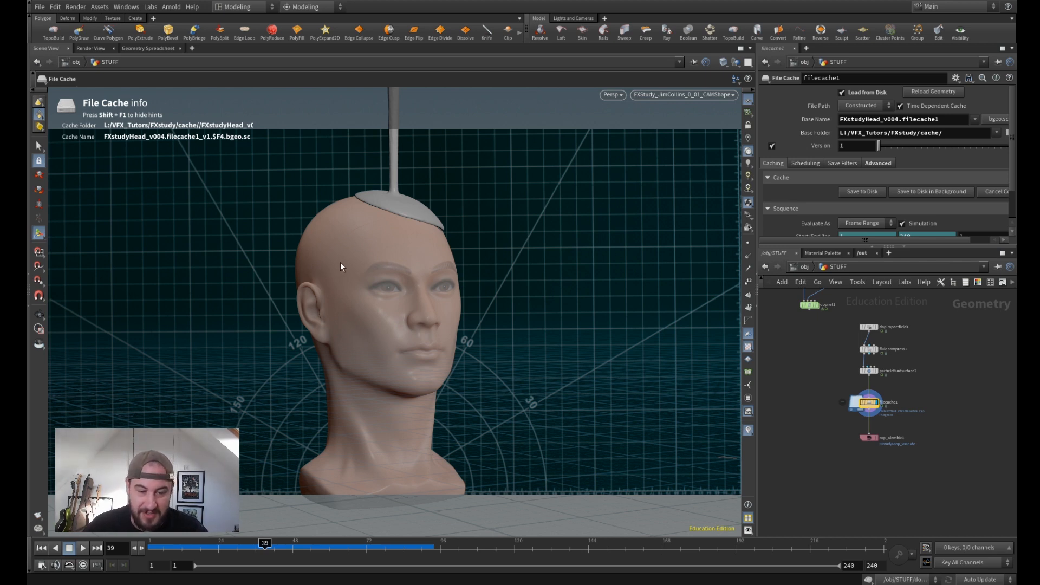